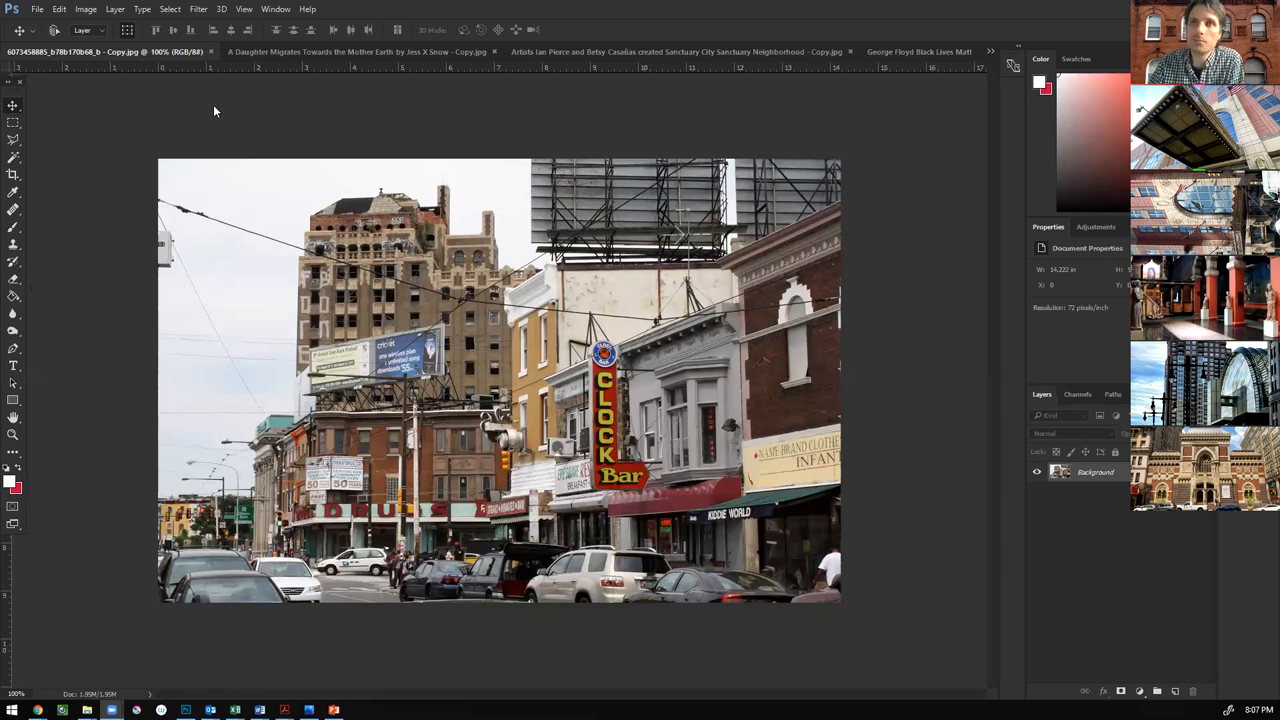
pyautogui.moveTo(318, 155)
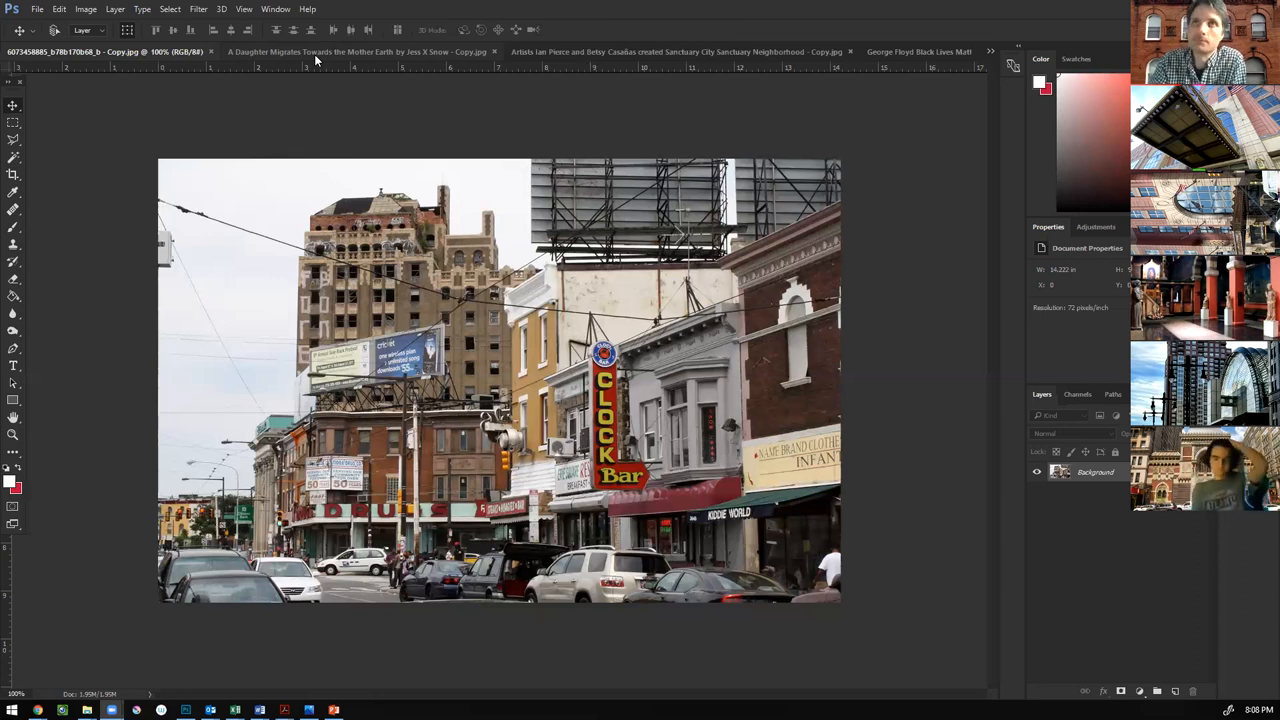
# Make 'A Daughter Migrates Towards the Mother Earth by Jess X Snow - Copy.jpg' the active document.
pyautogui.click(330, 51)
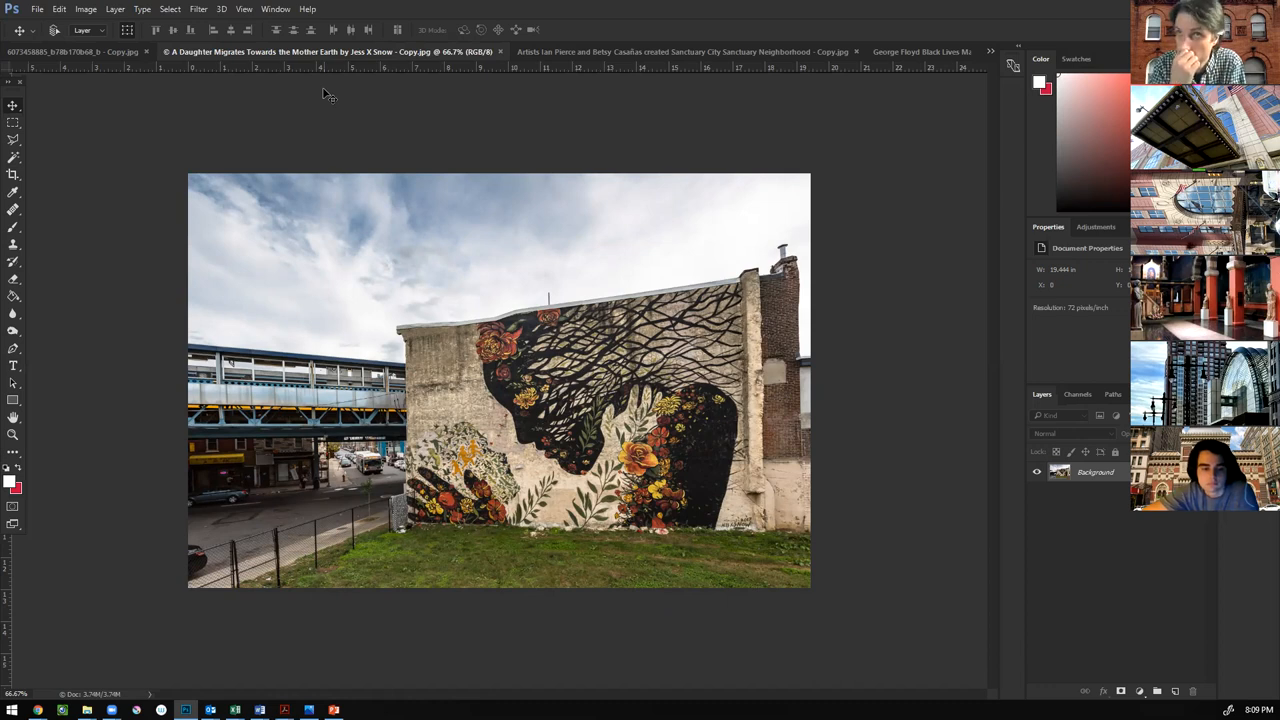
pyautogui.moveTo(492, 128)
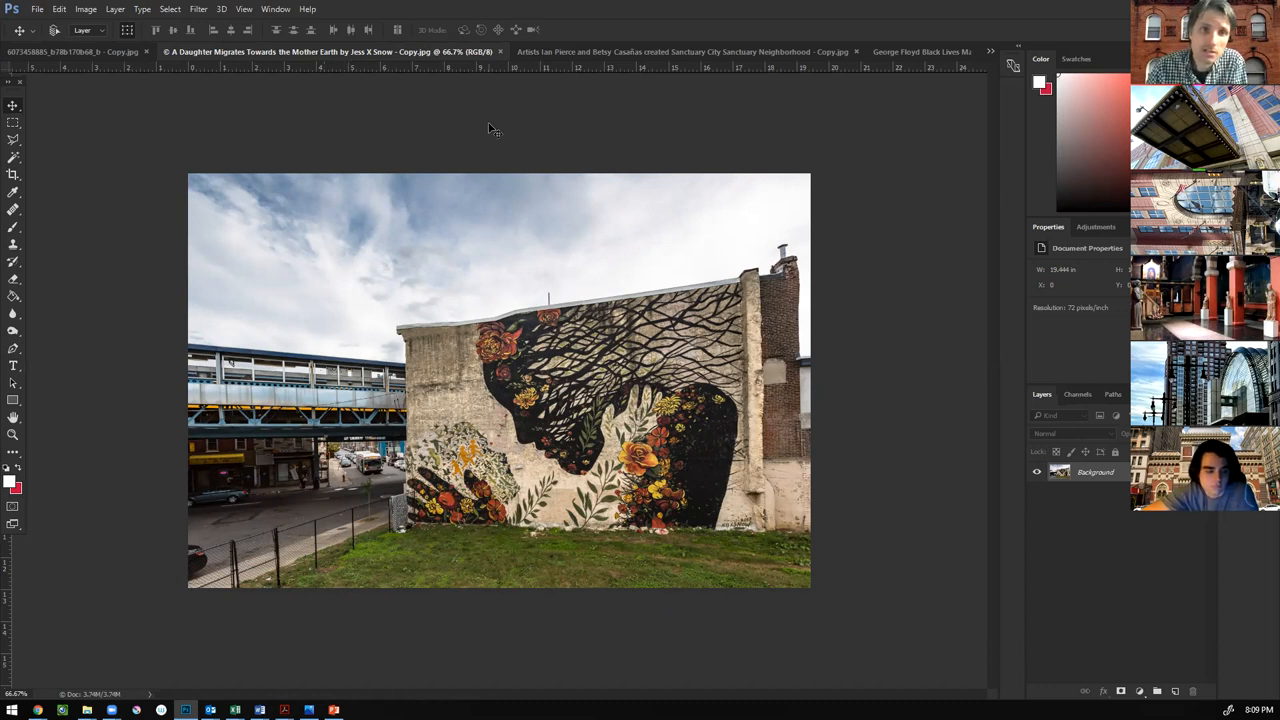
# Make the Ian Pierce and Betsy Casañas Sanctuary City Sanctuary Neighborhood mural the active document.
pyautogui.click(683, 51)
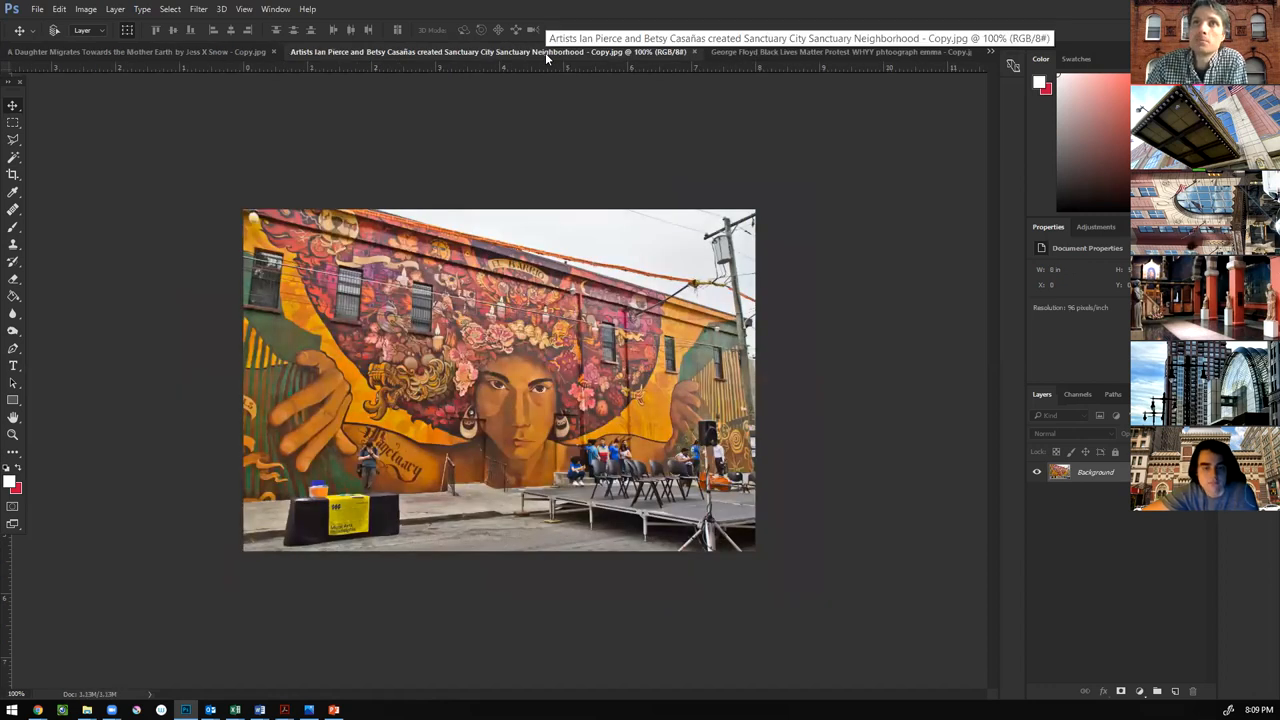
pyautogui.moveTo(610, 140)
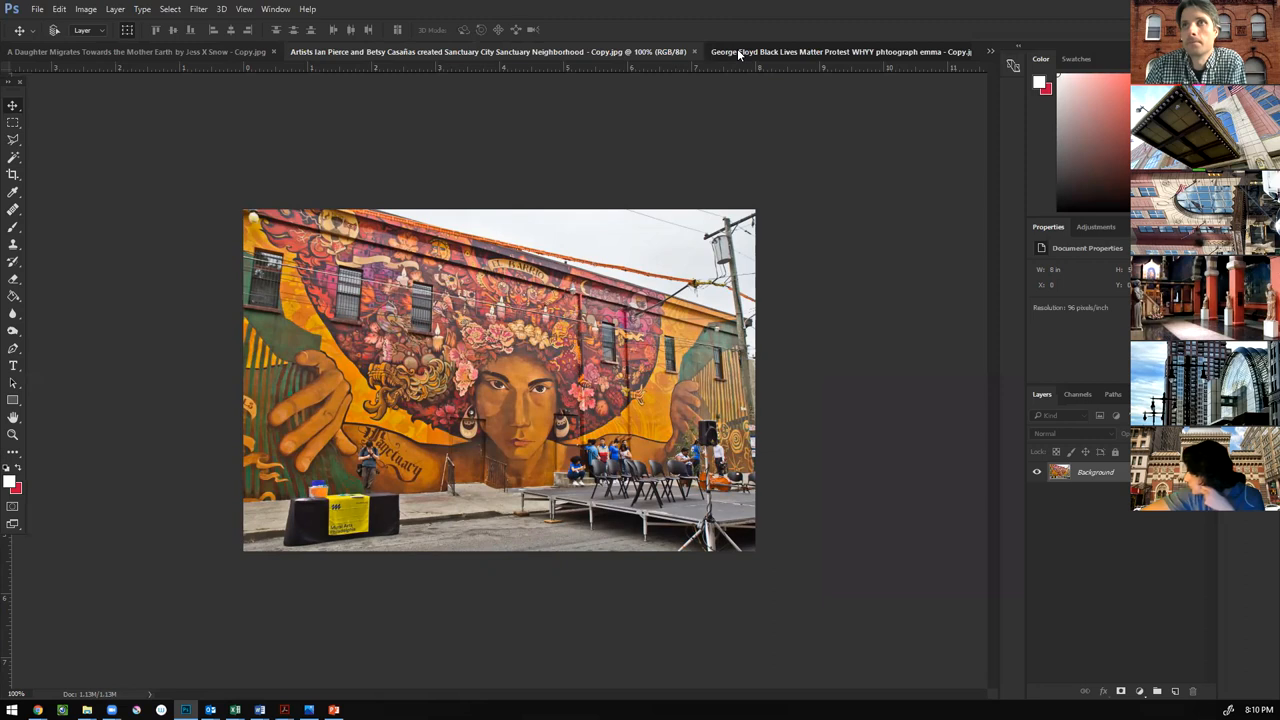
# Make 'George Floyd Black Lives Matter Protest WHYY phtograph emma - Copy.jpg' the active document.
pyautogui.click(838, 51)
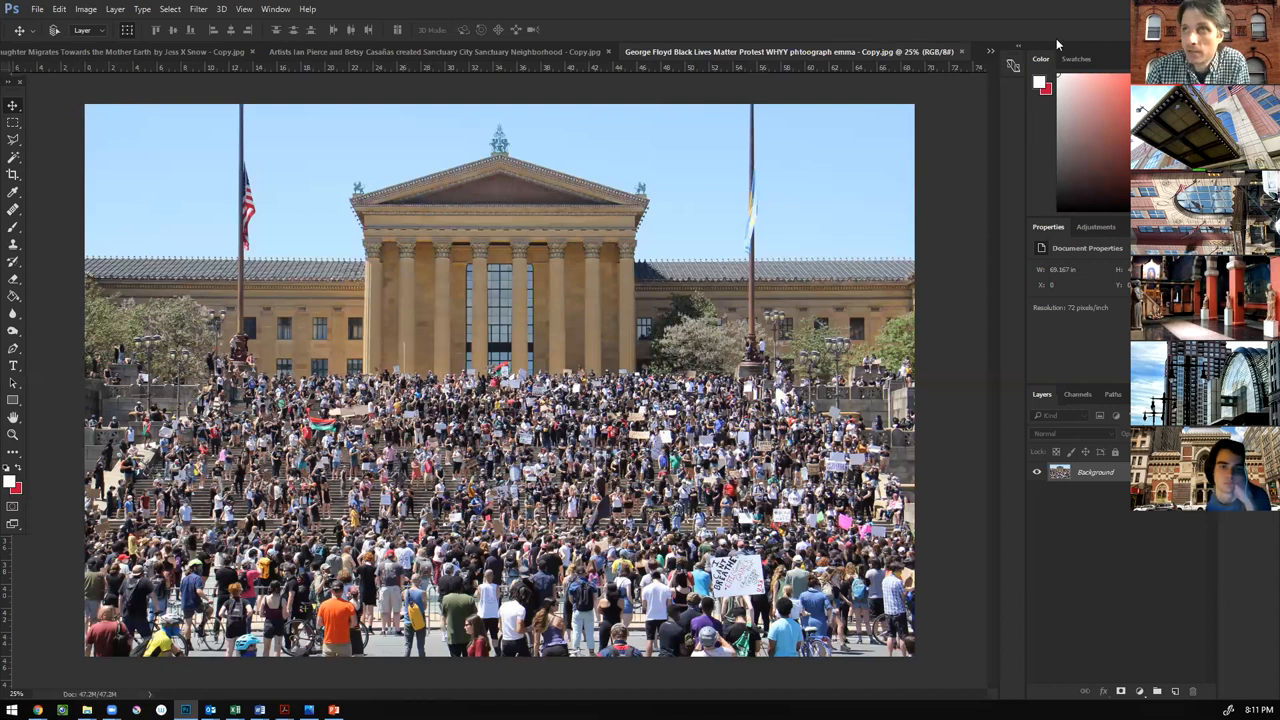
# Make the North Philly broad street crosswalk photo the active document.
pyautogui.click(990, 51)
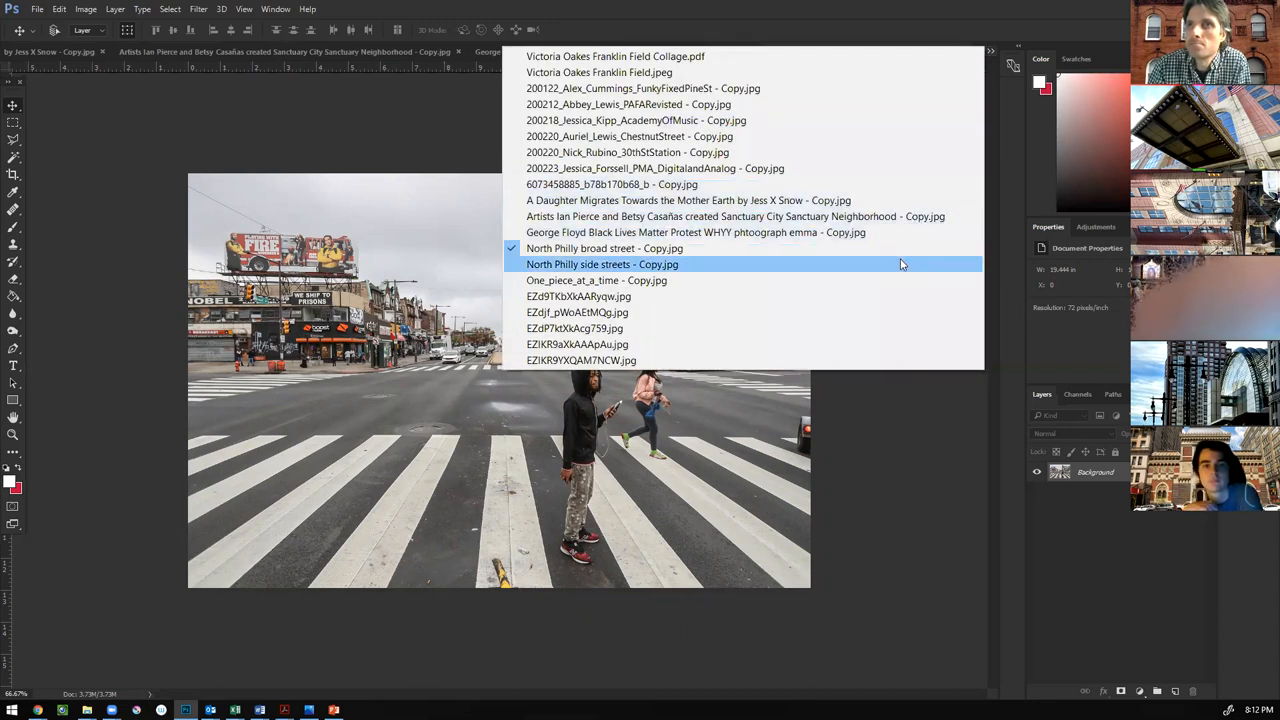
# Choose 'North Philly side streets - Copy.jpg' from the open-documents list.
pyautogui.click(602, 264)
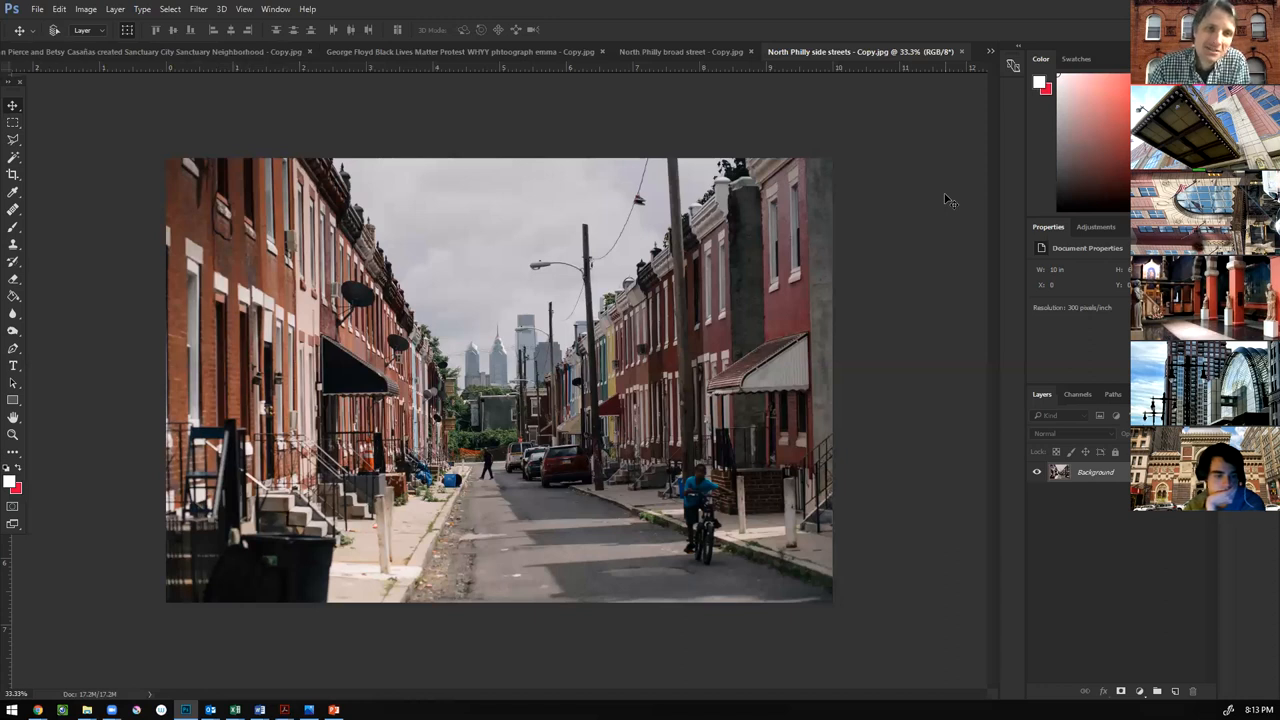
pyautogui.moveTo(935, 227)
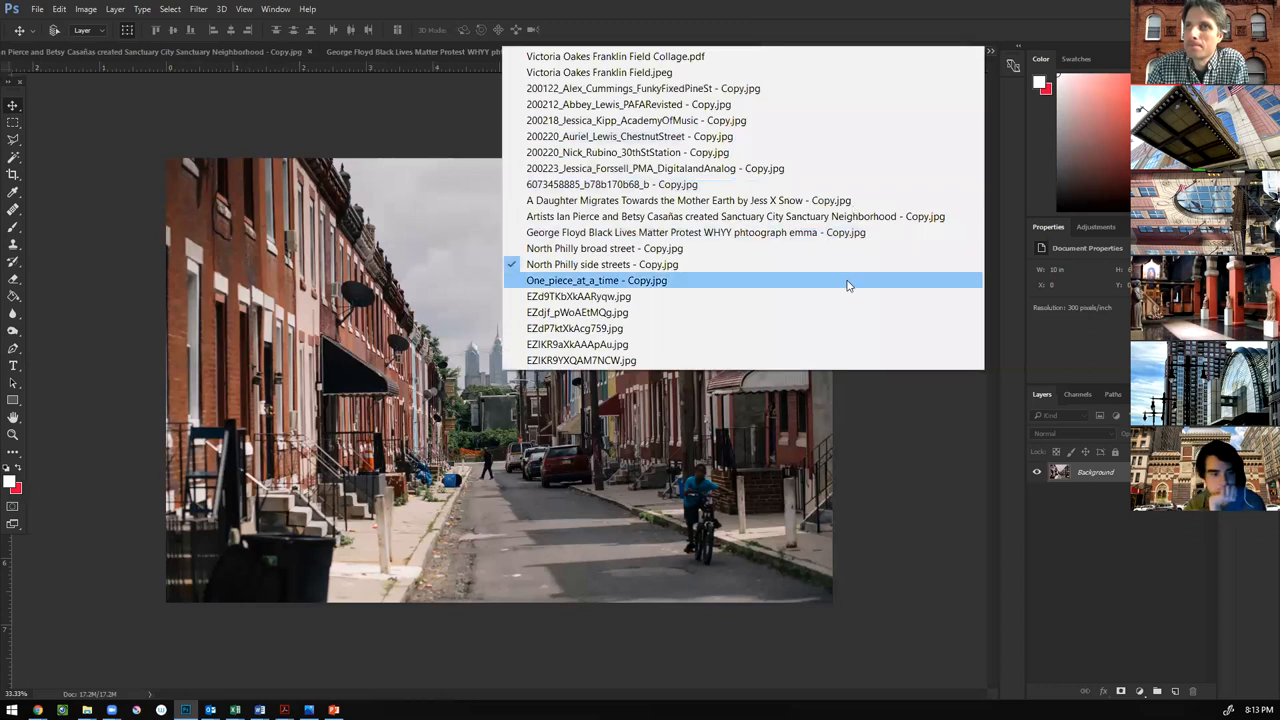
pyautogui.click(596, 280)
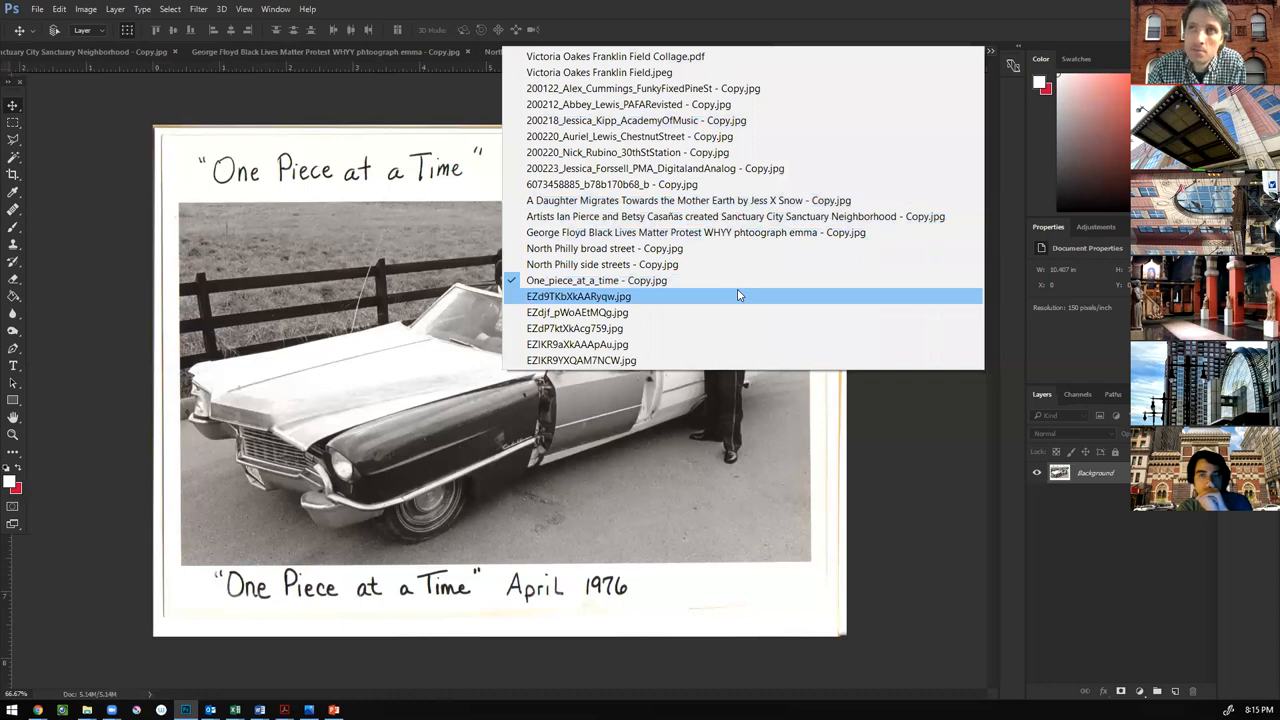
# Move past the police line photo to EZdjf_pWoAEtMQg.jpg using the open-documents list.
pyautogui.click(578, 296)
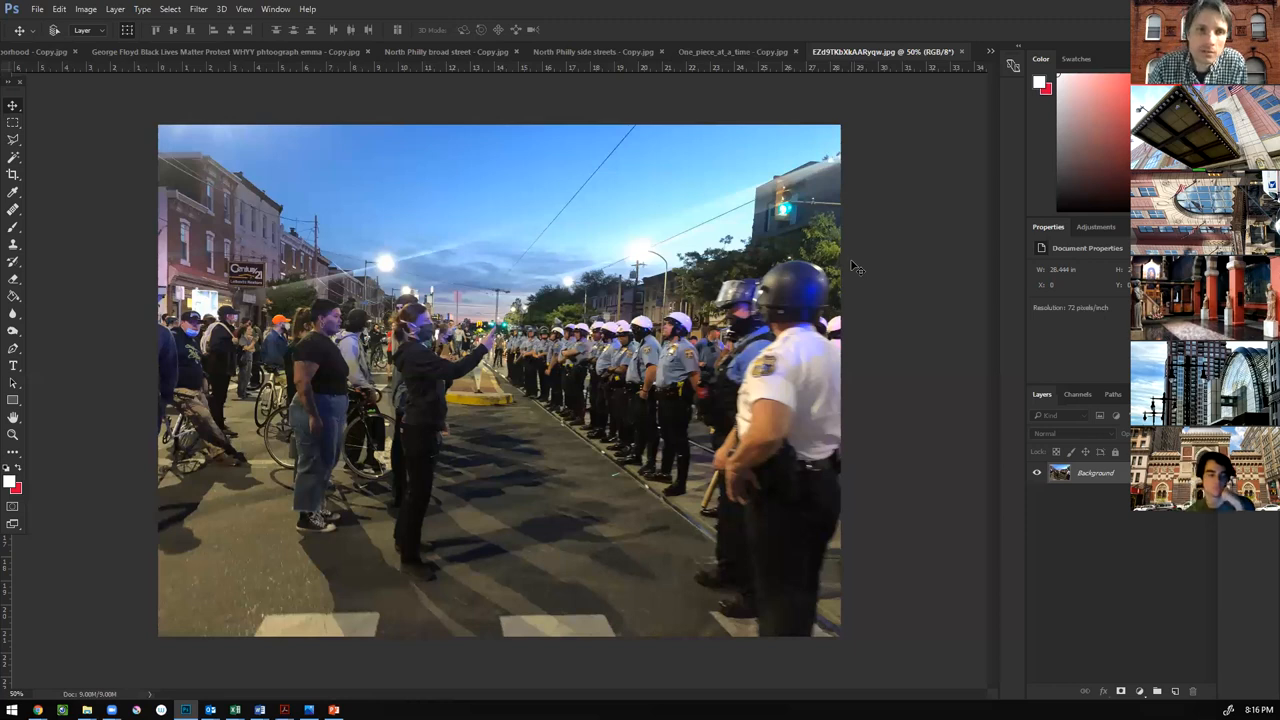
pyautogui.moveTo(823, 237)
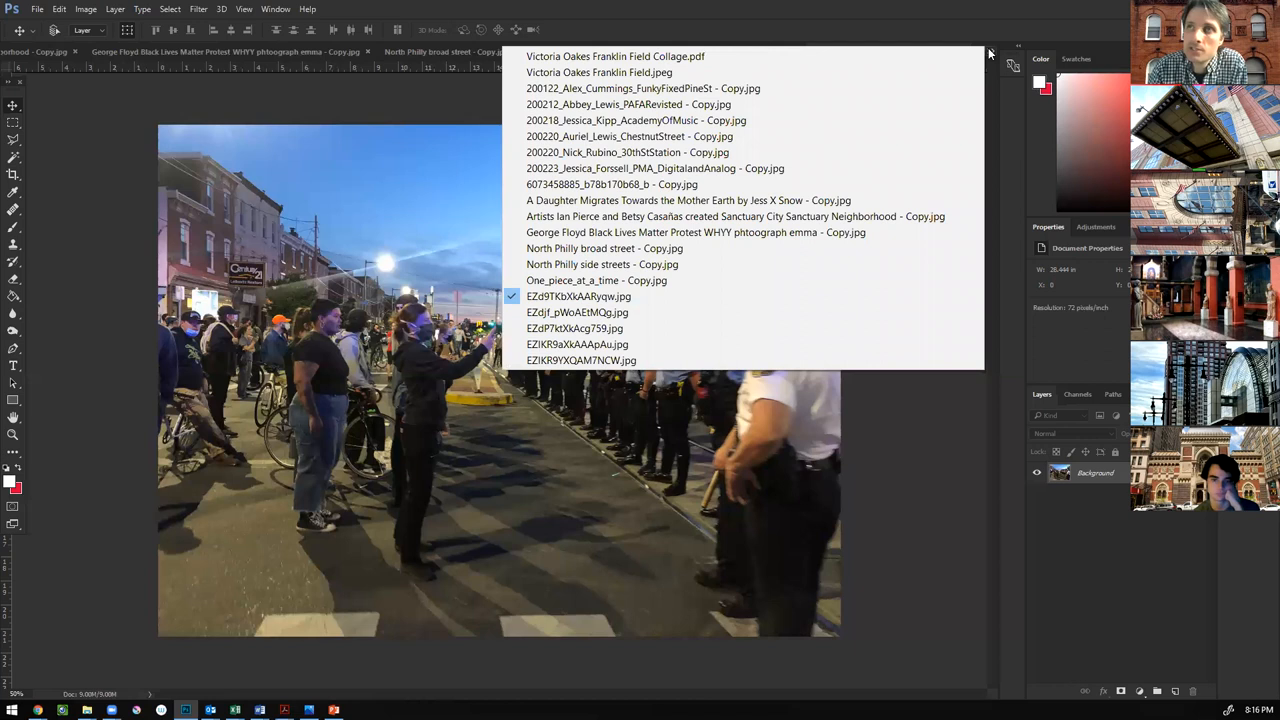
pyautogui.click(577, 312)
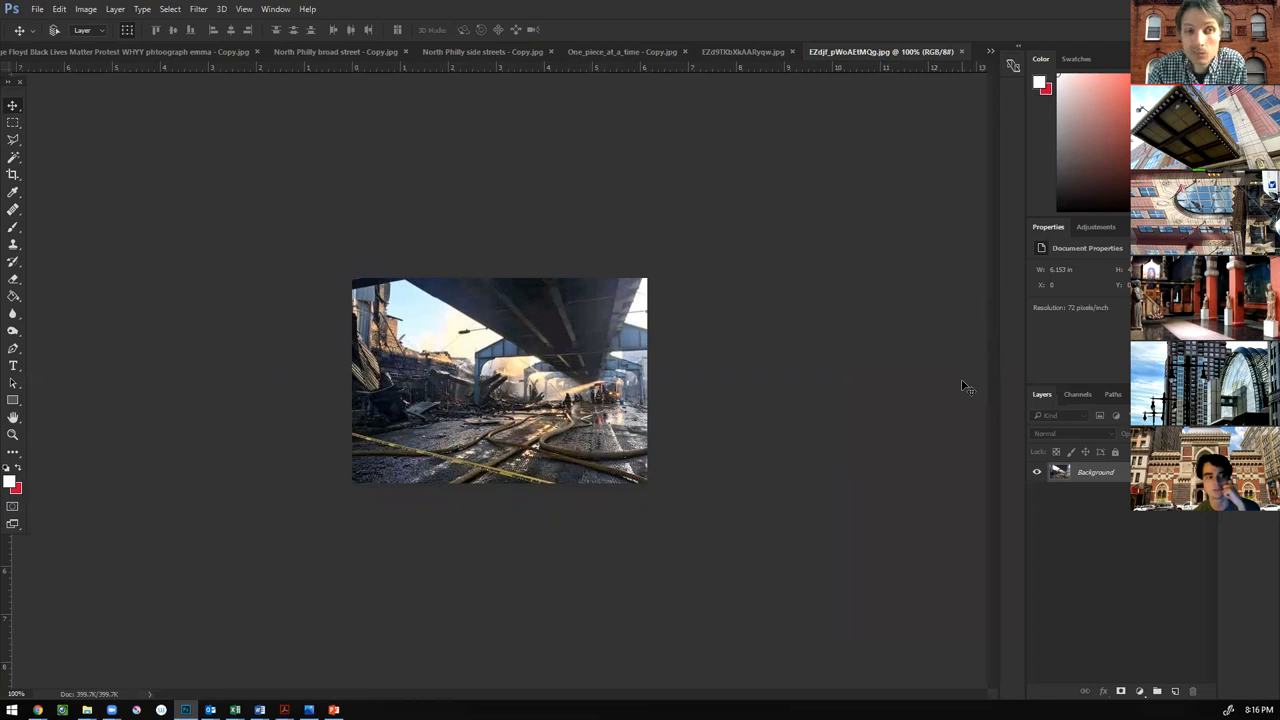
pyautogui.moveTo(993, 57)
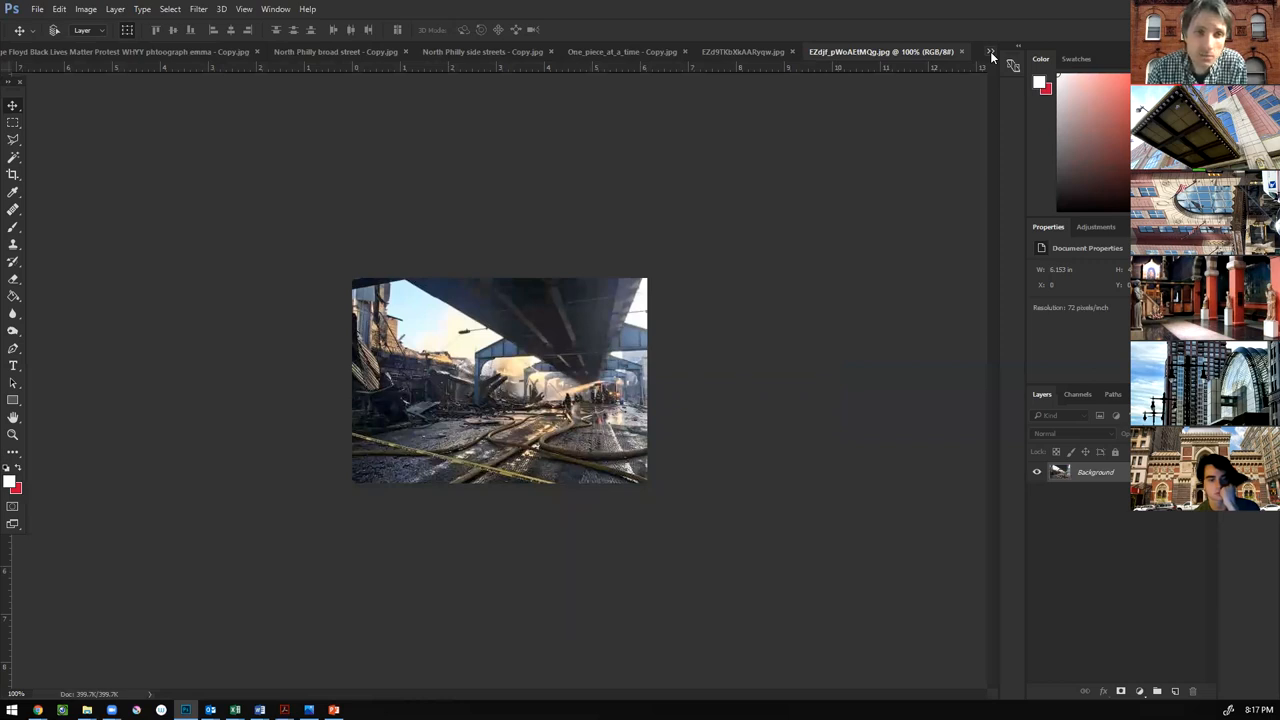
# Show the open-documents list over the EZdjf_pWoAEtMQg.jpg rubble image.
pyautogui.click(991, 51)
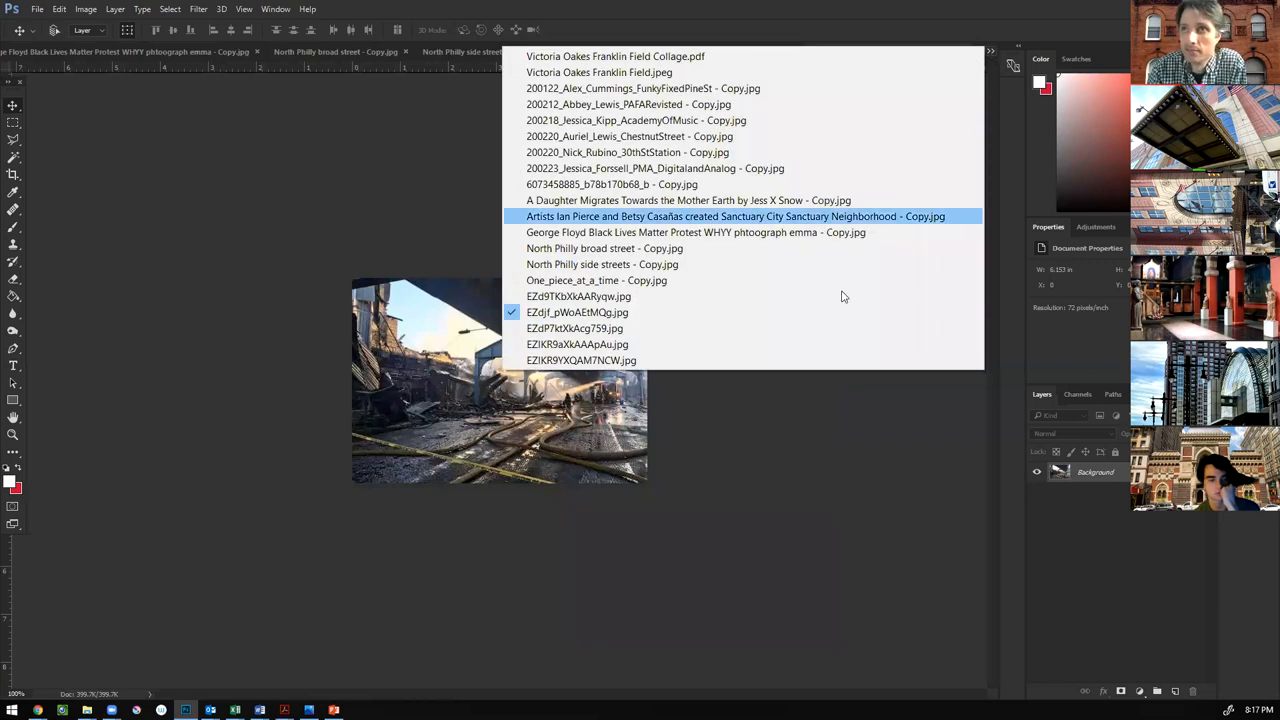
# Choose EZdP7ktXkAcg759.jpg from the open-documents list.
pyautogui.click(574, 328)
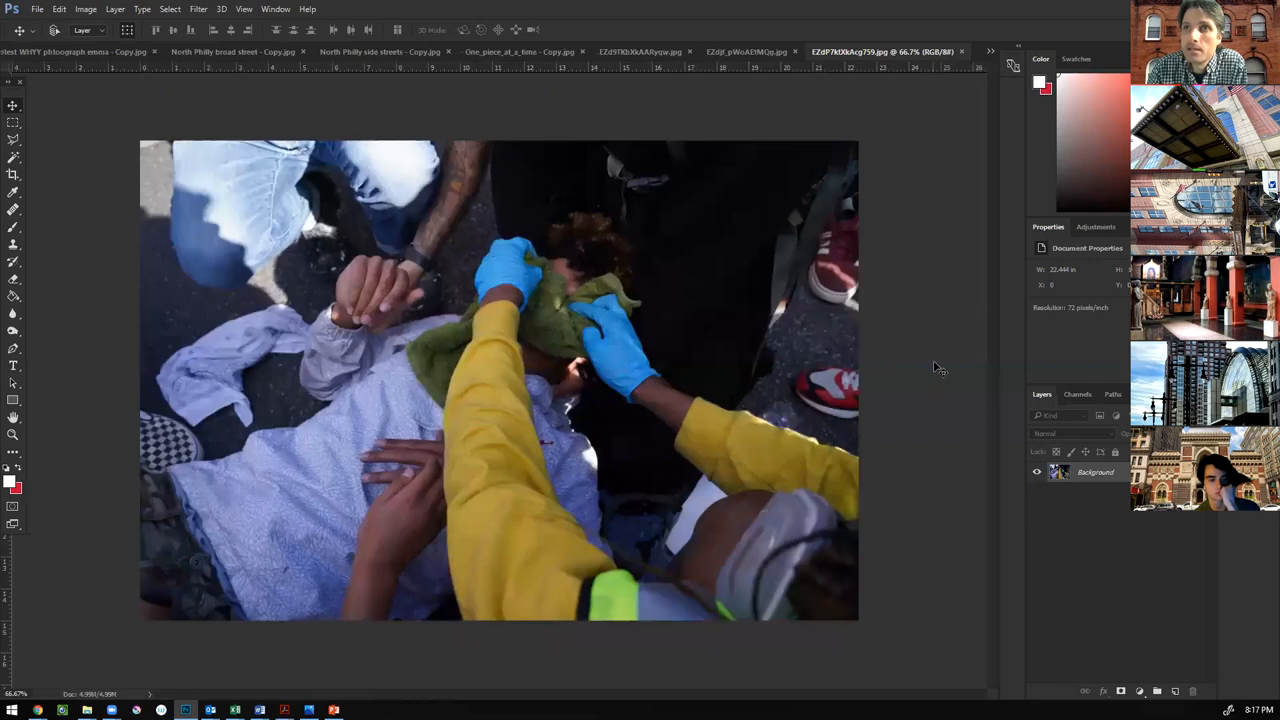
pyautogui.moveTo(944, 353)
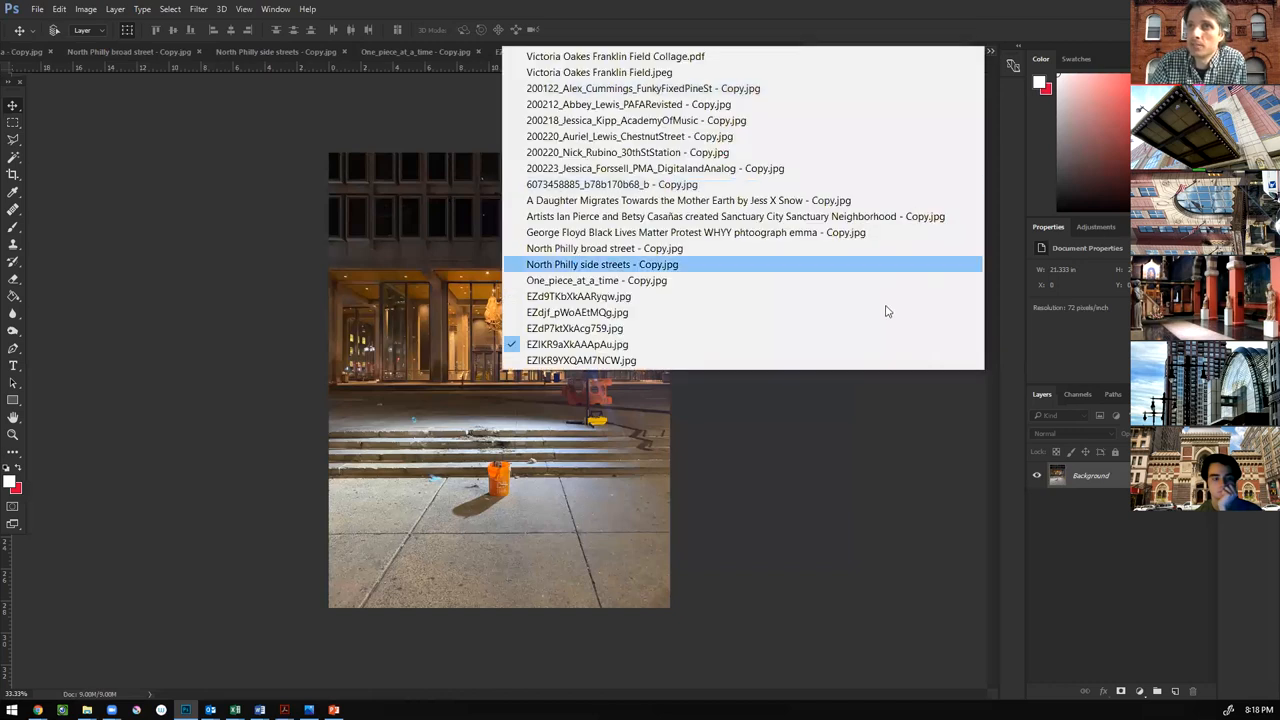
# View the statue photo EZIKR9YXQAM7NCW.jpg, then return to EZIKR9aXkAAApAu.jpg.
pyautogui.click(581, 360)
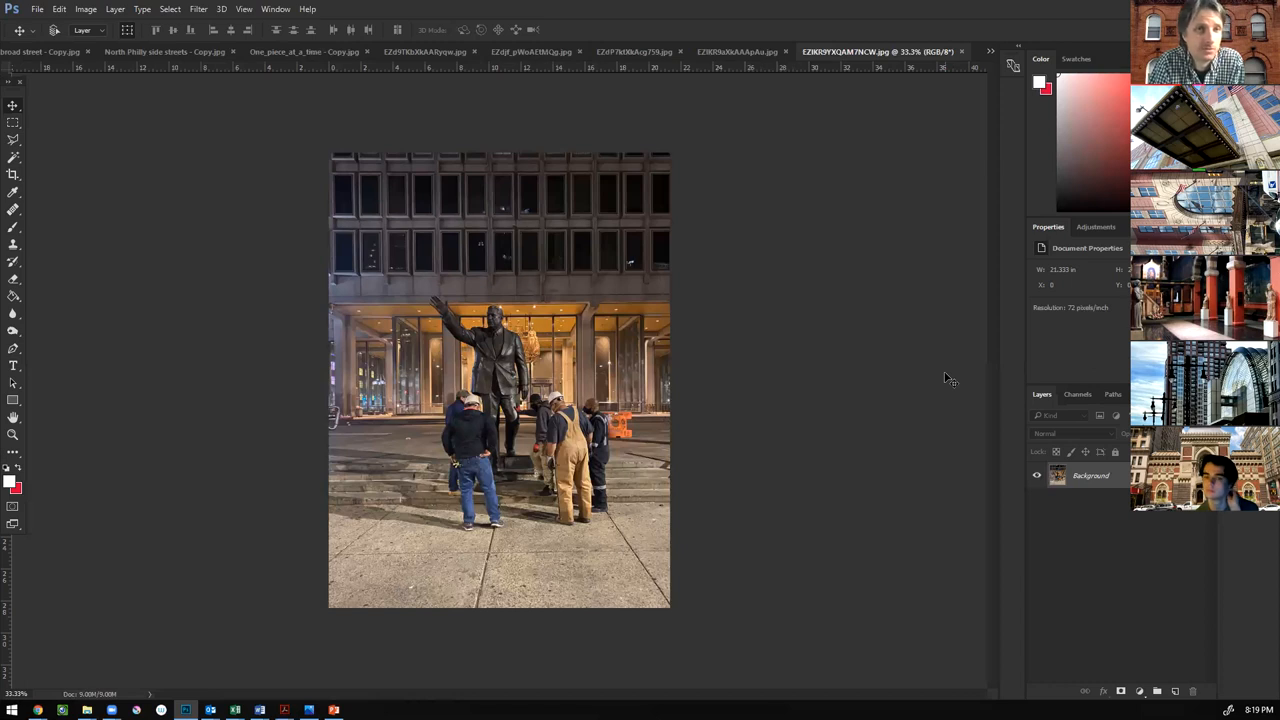
pyautogui.moveTo(975, 54)
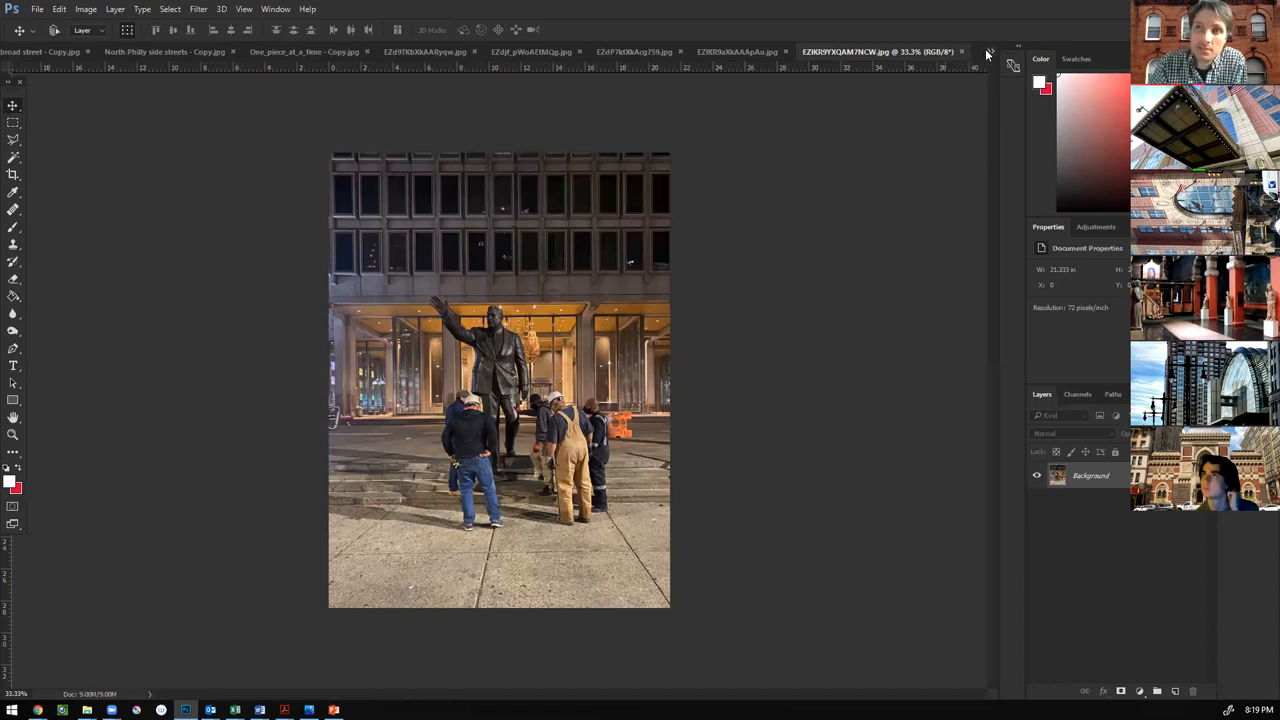
pyautogui.click(989, 53)
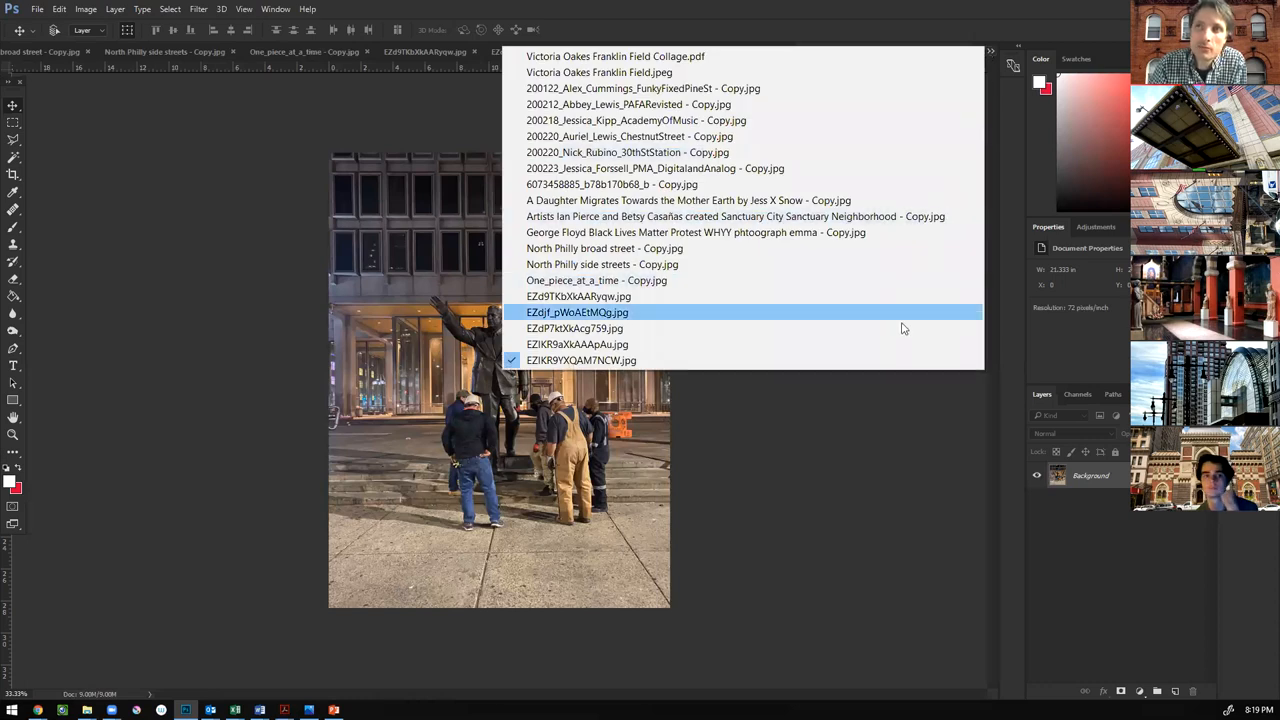
pyautogui.click(577, 344)
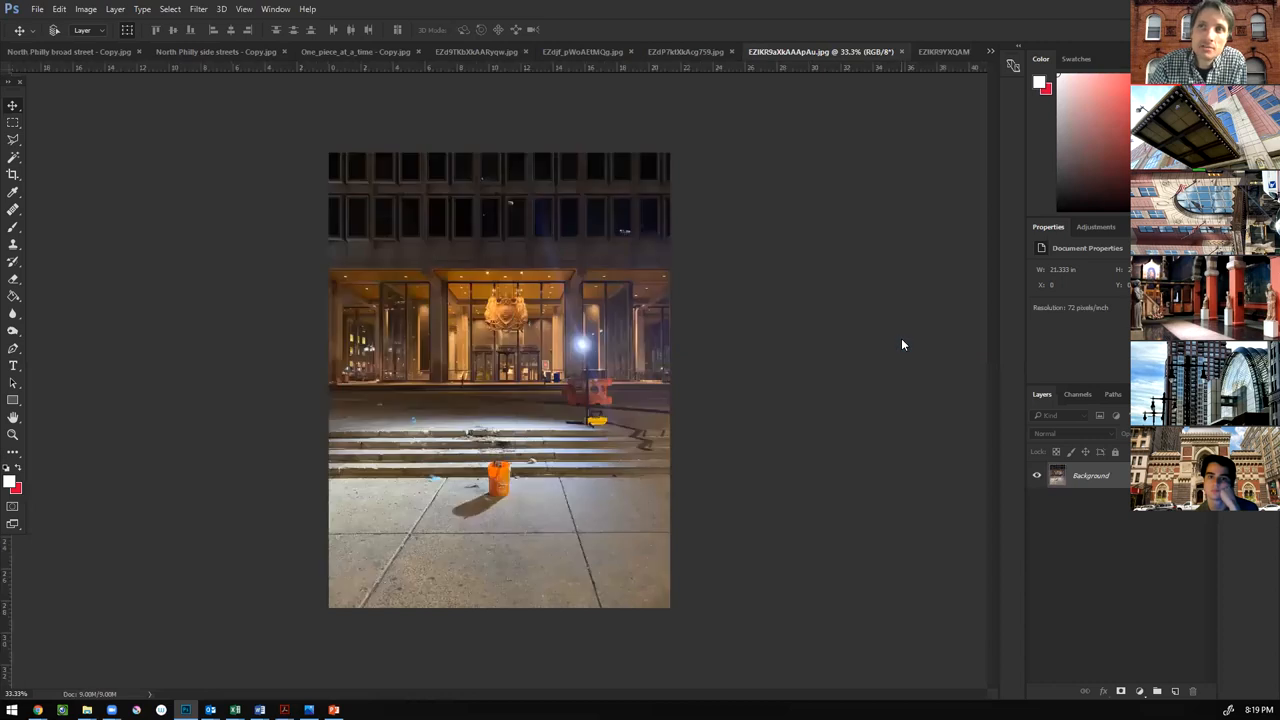